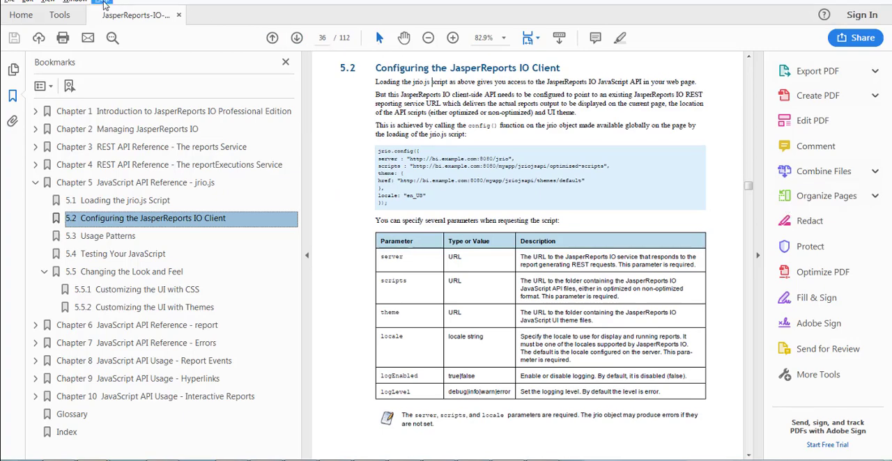
mouse_move(122, 222)
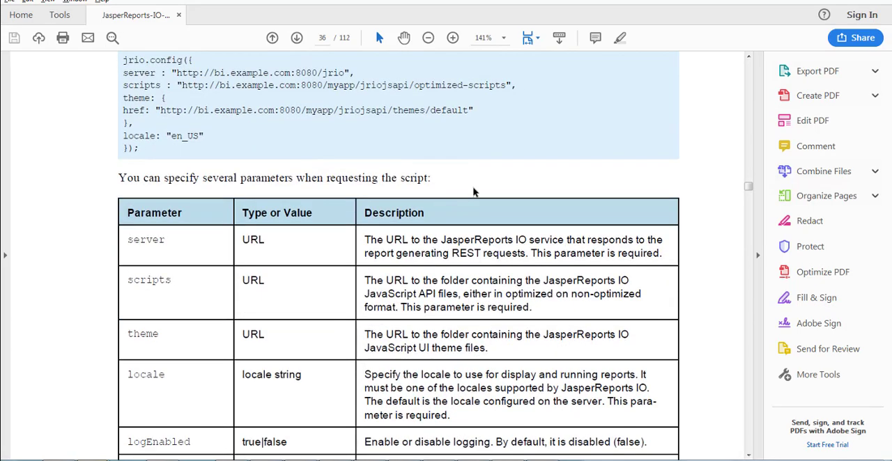
mouse_move(136, 74)
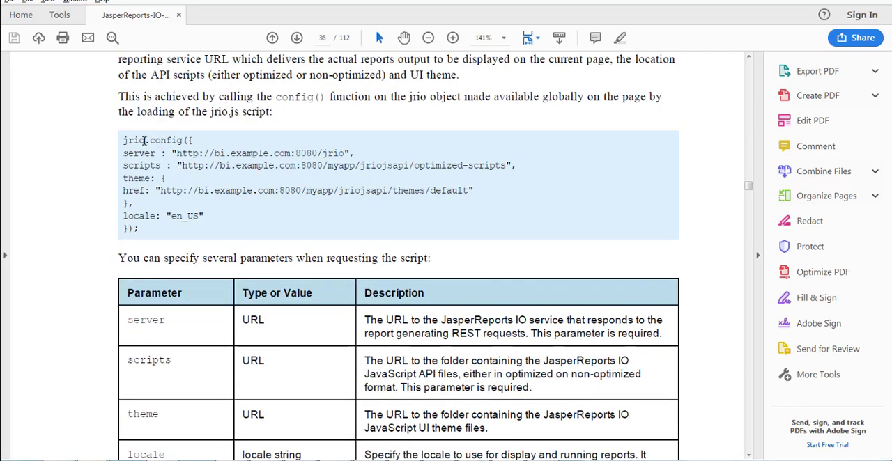
Jump via the 5.5 Changing the Look and Feel bookmark to section 5.5.2 on themes
scroll(down, 3)
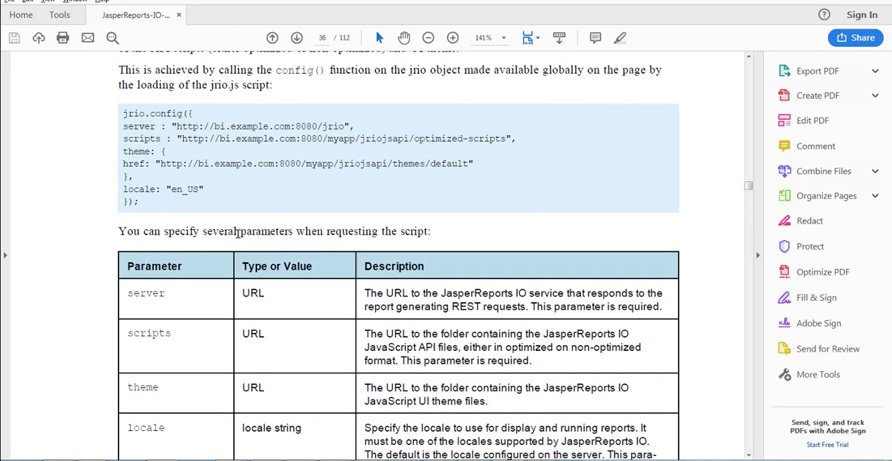
scroll(down, 3)
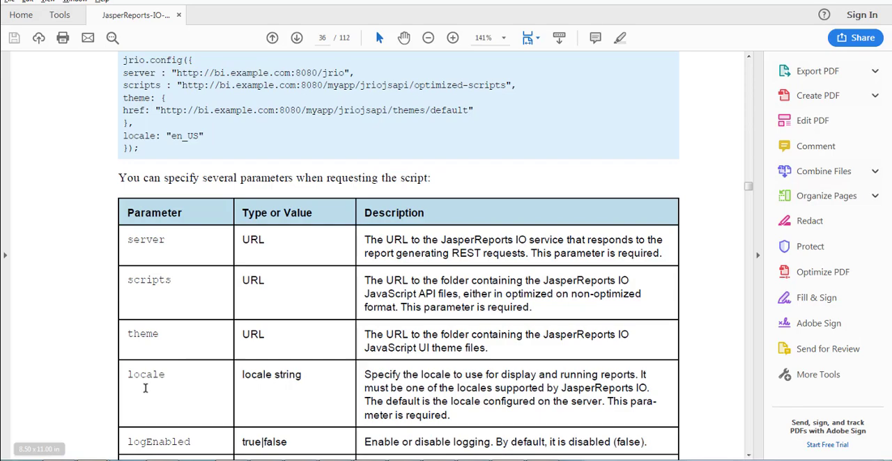
scroll(down, 3)
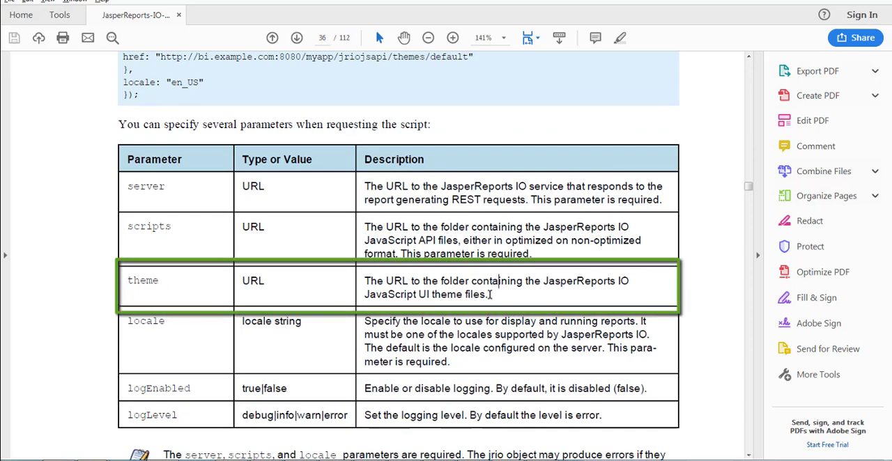
mouse_move(579, 304)
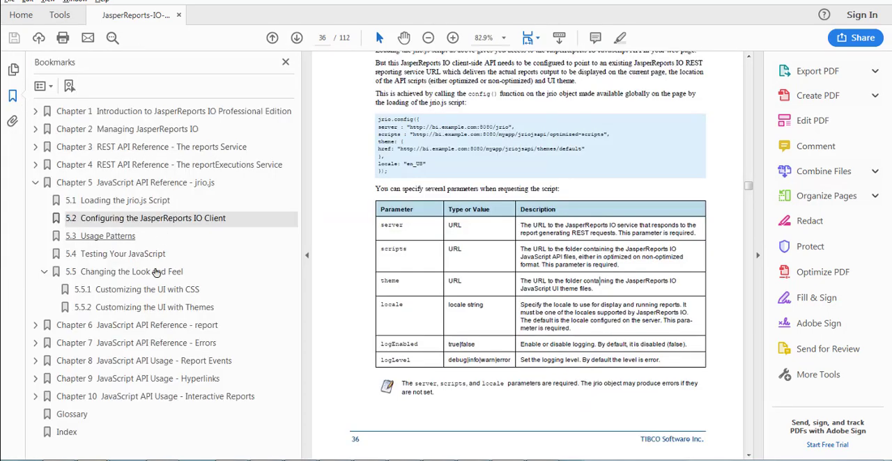
click(153, 306)
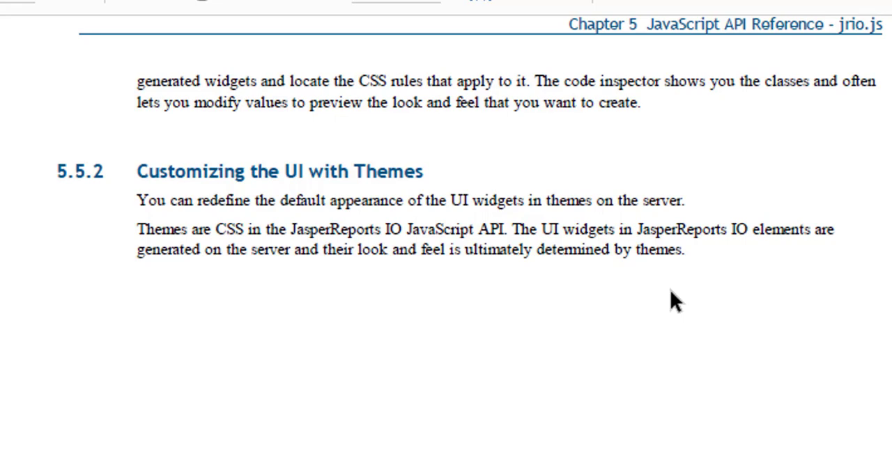
mouse_move(681, 300)
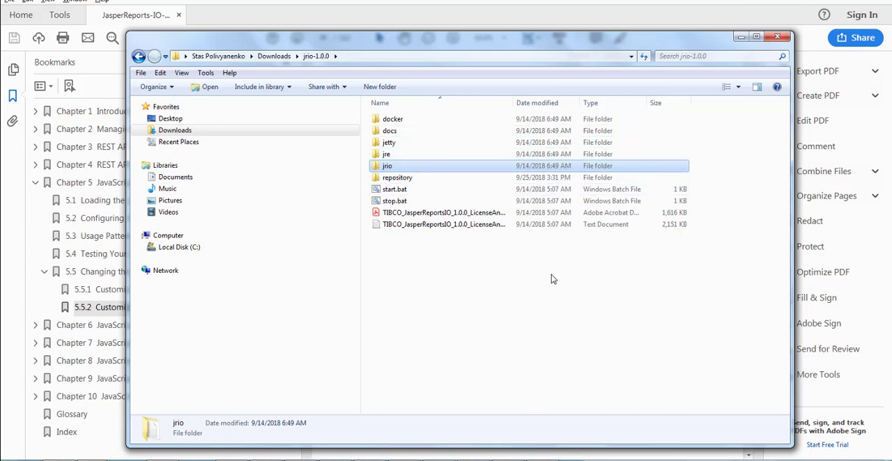
mouse_move(387, 165)
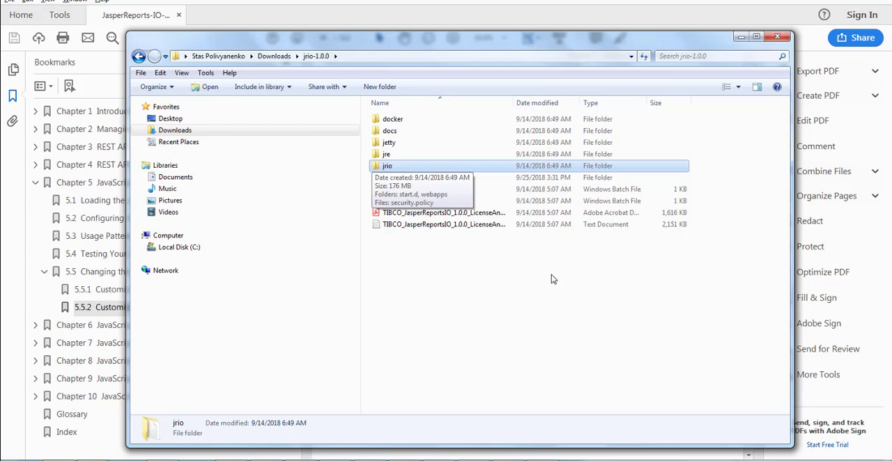
Browse jrio › webapps › jrio-client › themes › default to list the default theme's CSS files
double_click(387, 166)
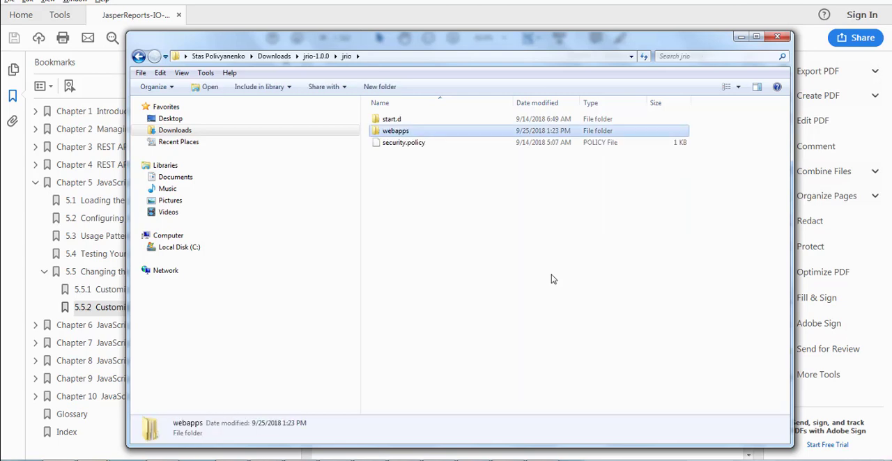
double_click(395, 131)
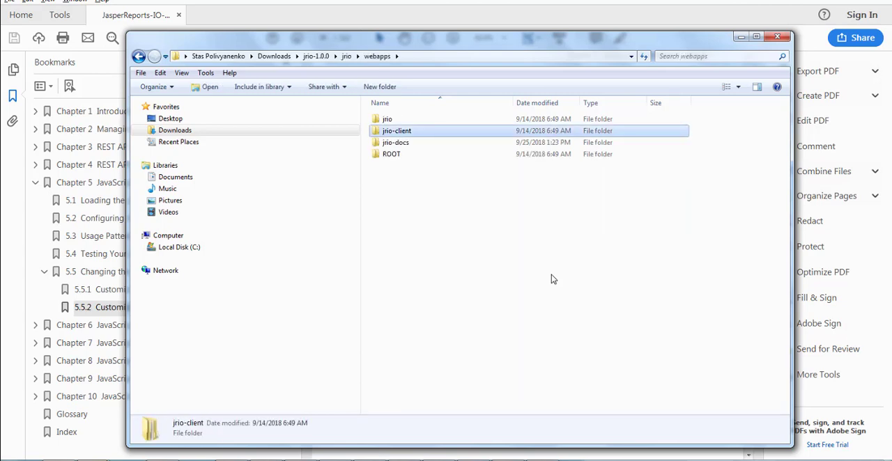
double_click(396, 131)
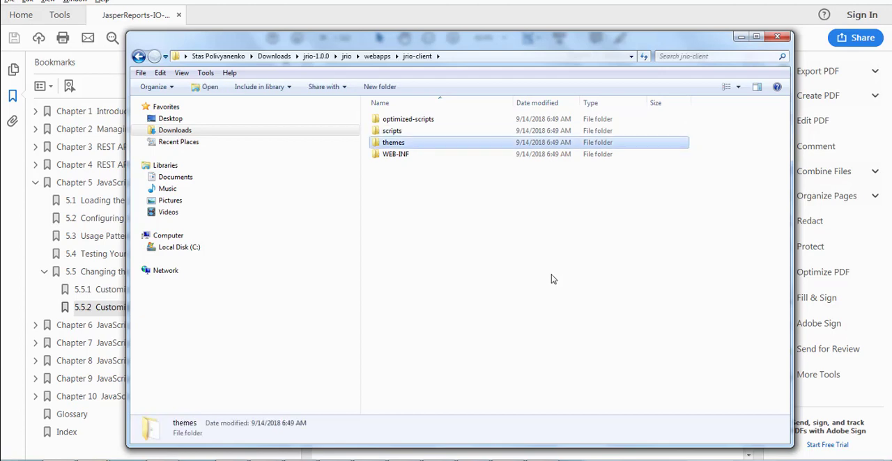
double_click(393, 142)
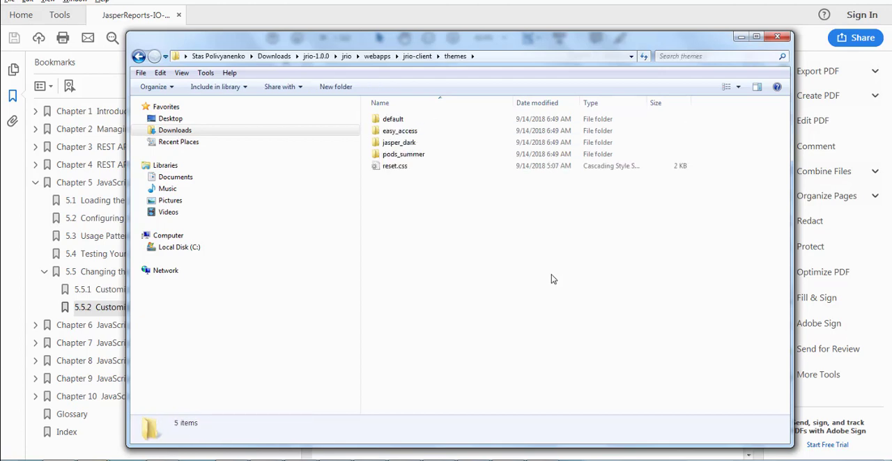
click(393, 118)
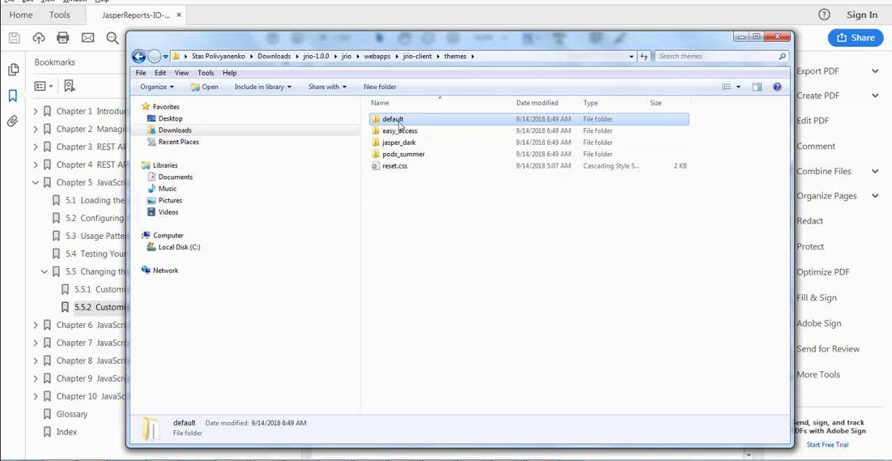
double_click(393, 118)
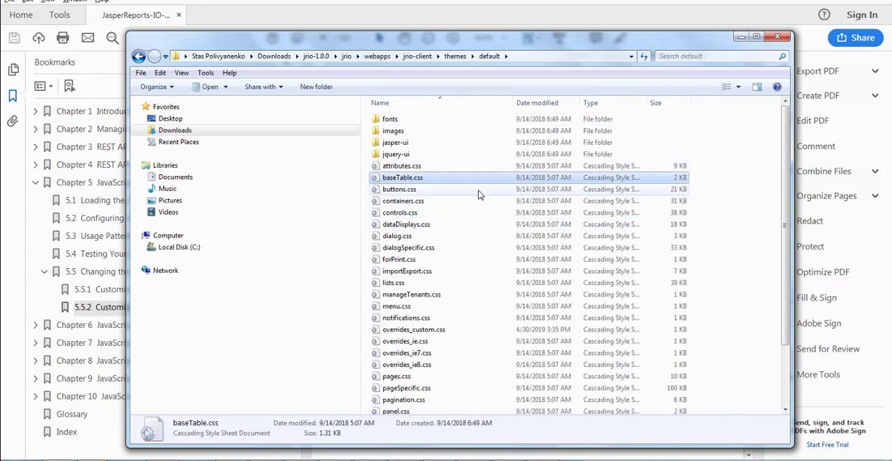
mouse_move(516, 235)
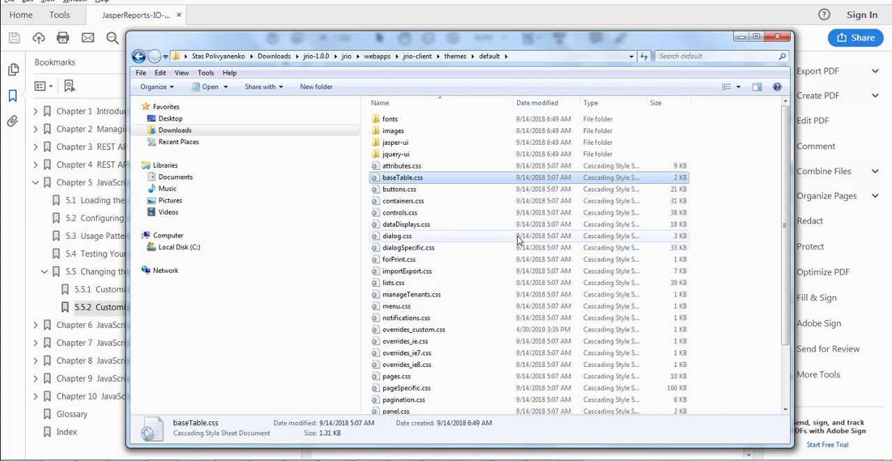
click(408, 248)
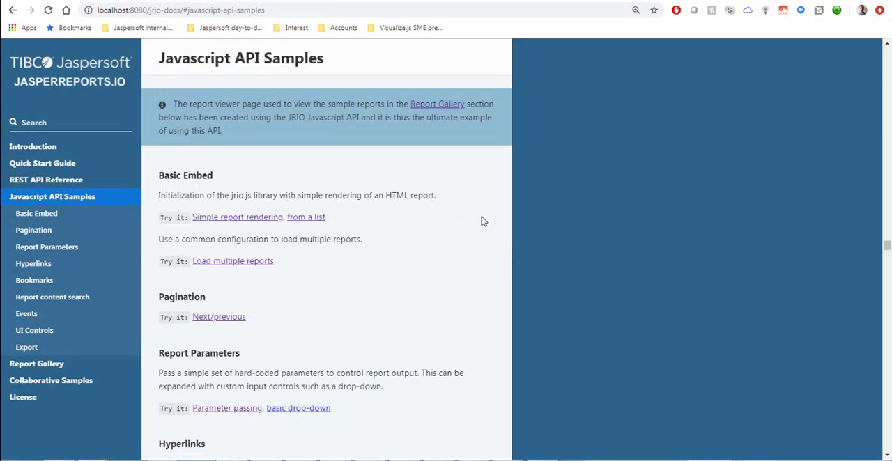
mouse_move(209, 189)
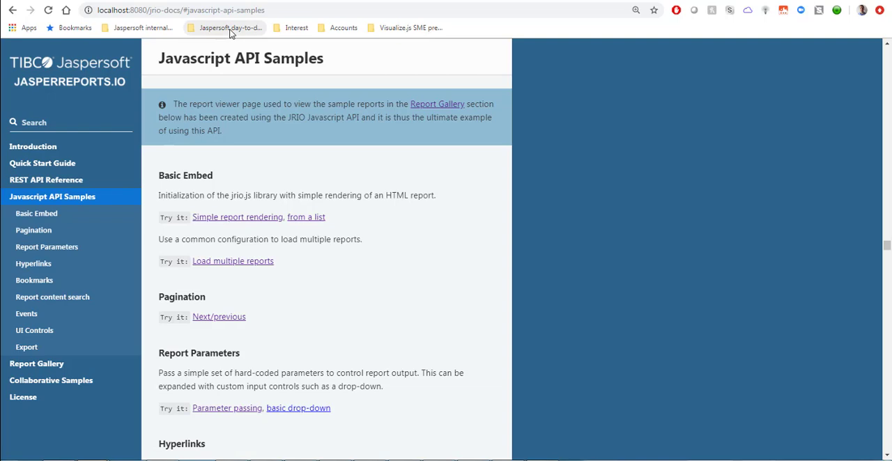
mouse_move(147, 59)
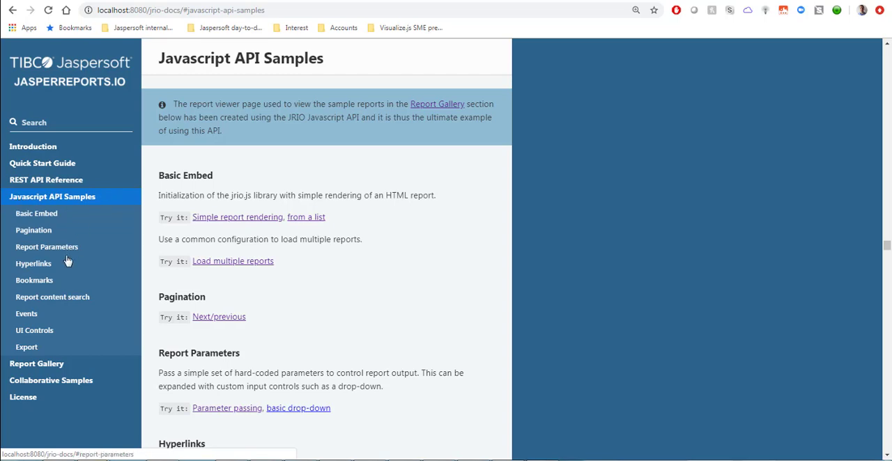
Go to Report content search and launch the Search 'Try it' sample in JSFiddle
click(53, 297)
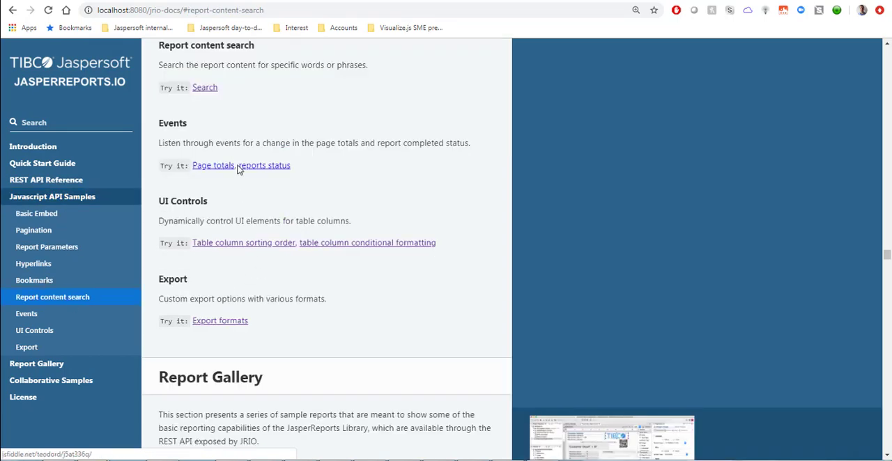
click(205, 86)
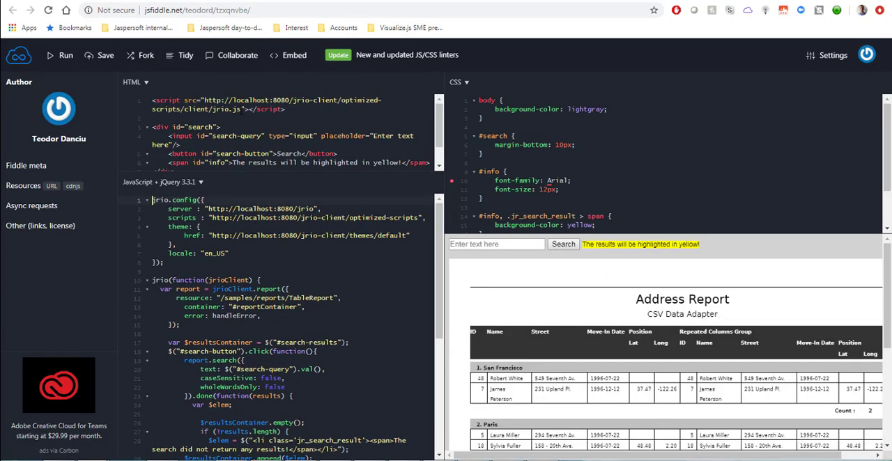
Fork the search sample into a personal fiddle and review its theme href and panes
click(234, 101)
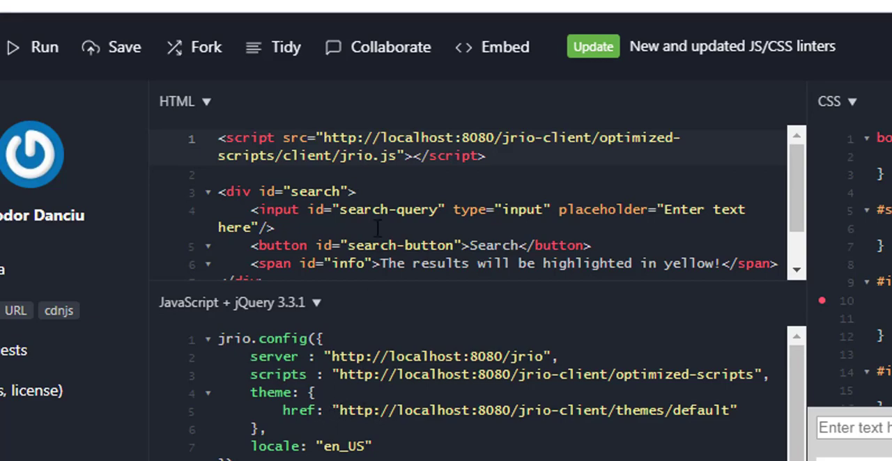
mouse_move(383, 181)
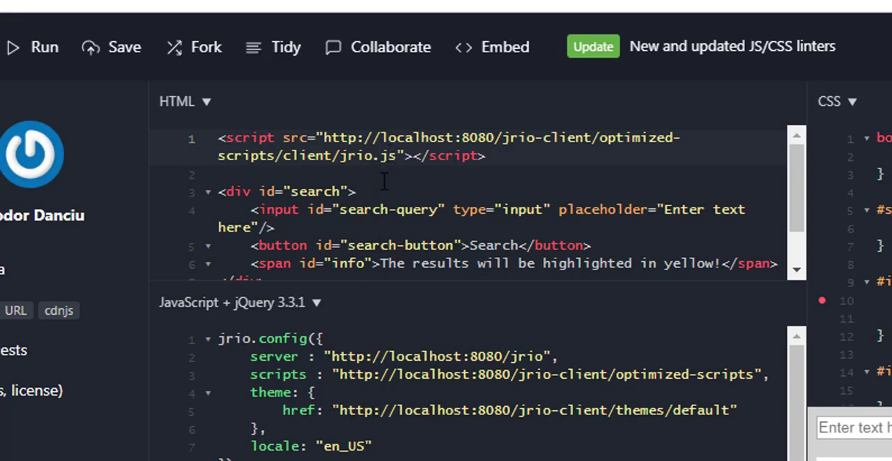
scroll(down, 3)
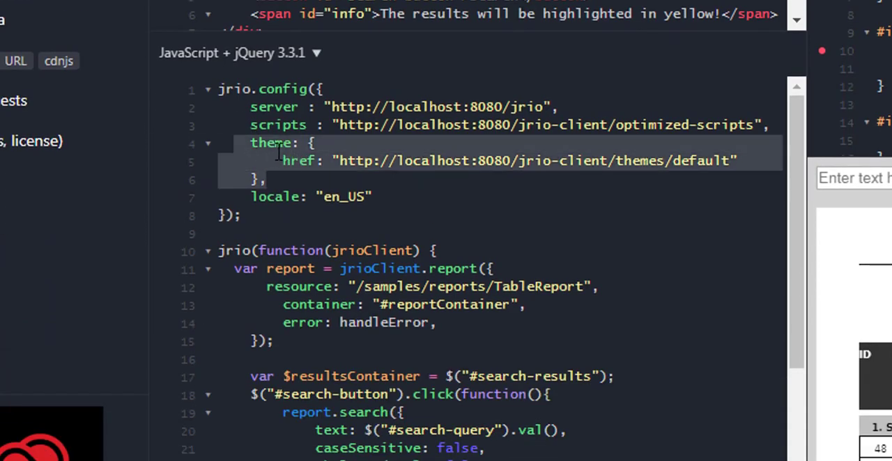
mouse_move(583, 167)
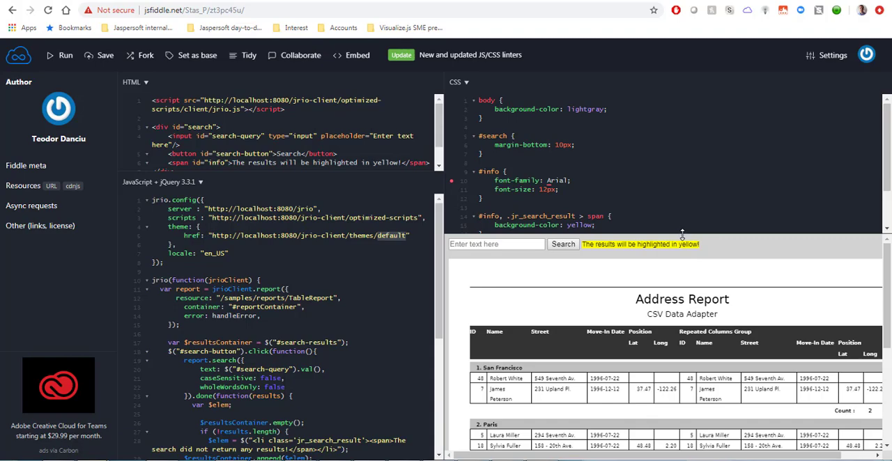
scroll(down, 3)
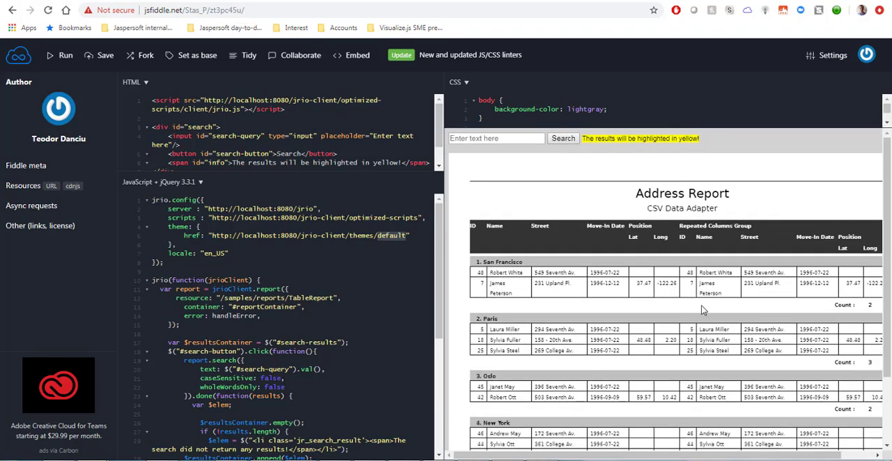
mouse_move(147, 250)
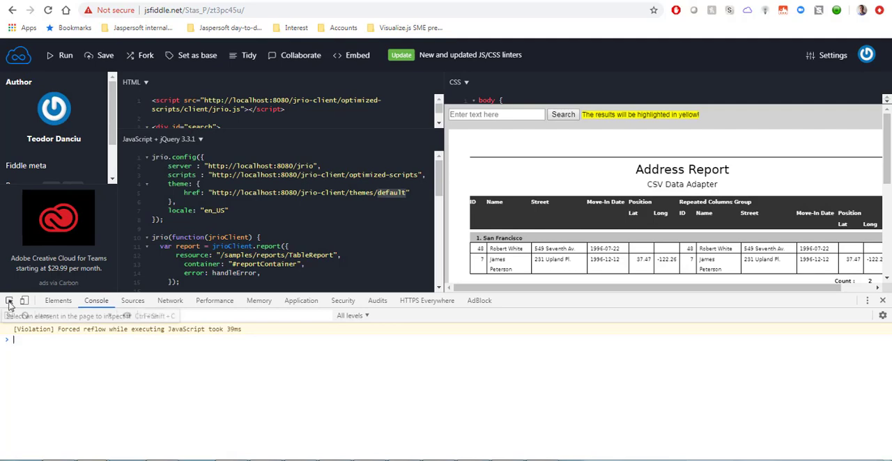
Inspect the report's column header td and trace its table.jrPage .interactiveElement rule to jive.css
click(9, 301)
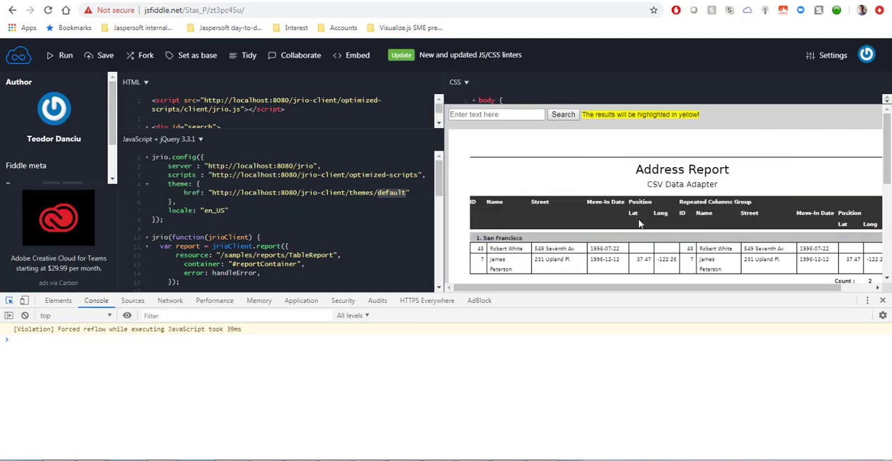
click(58, 301)
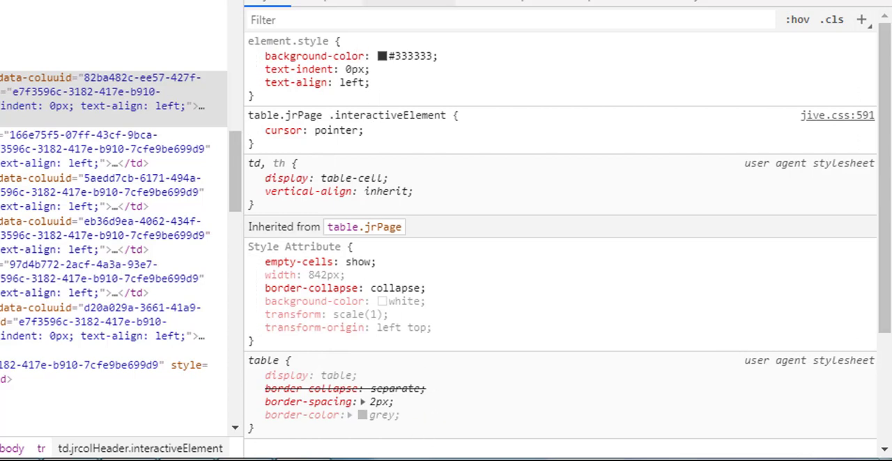
click(253, 131)
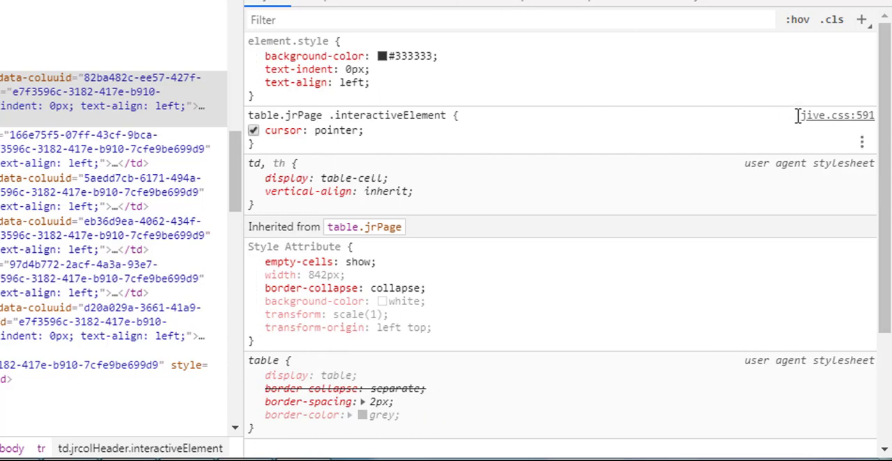
click(351, 114)
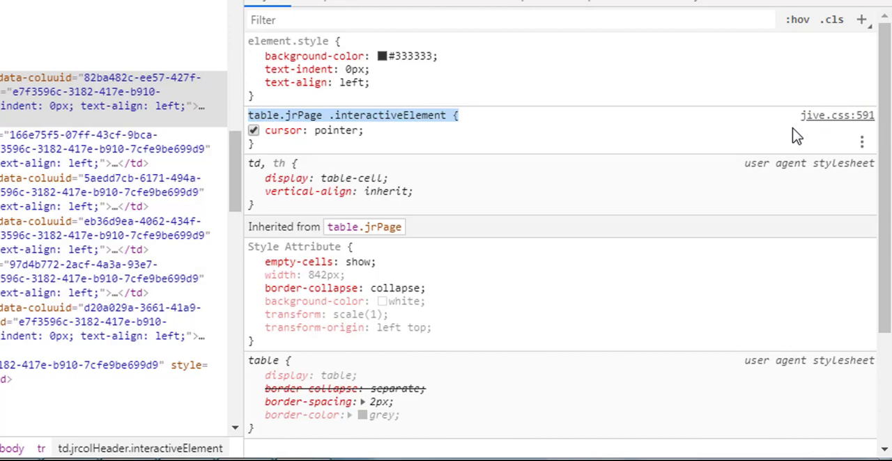
click(254, 131)
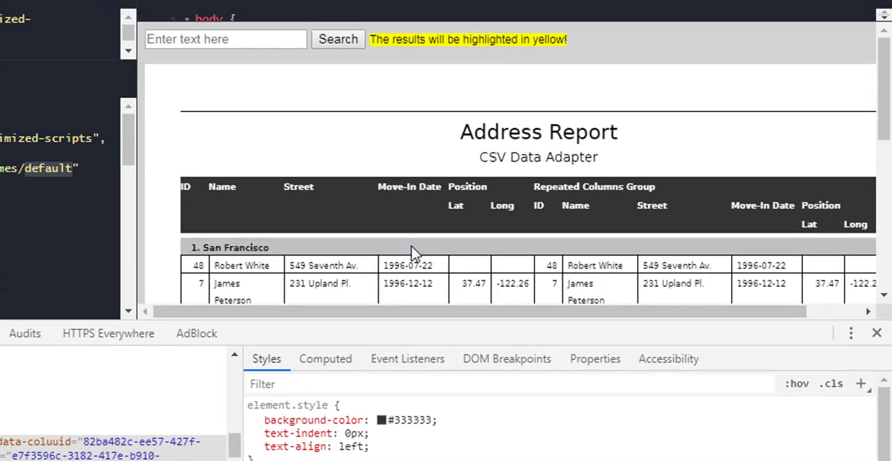
scroll(down, 3)
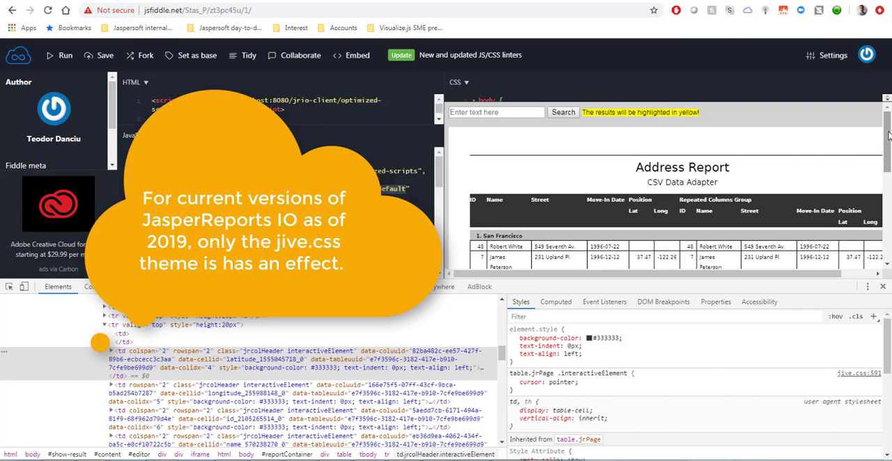
mouse_move(886, 134)
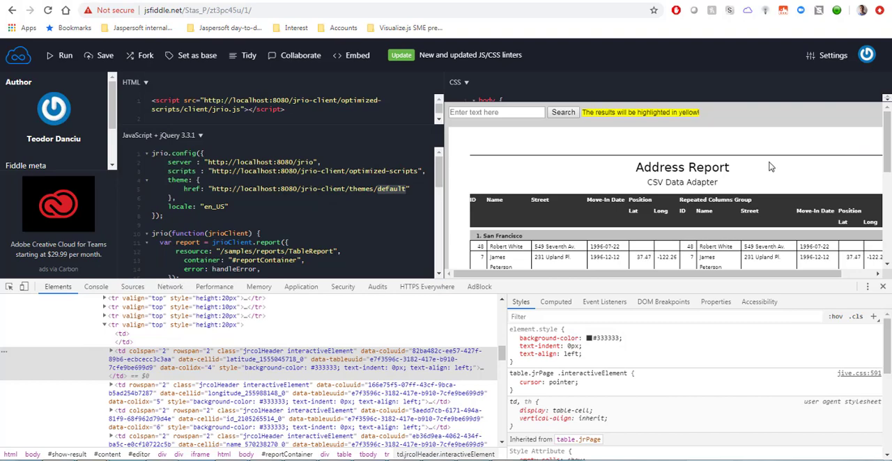
mouse_move(603, 164)
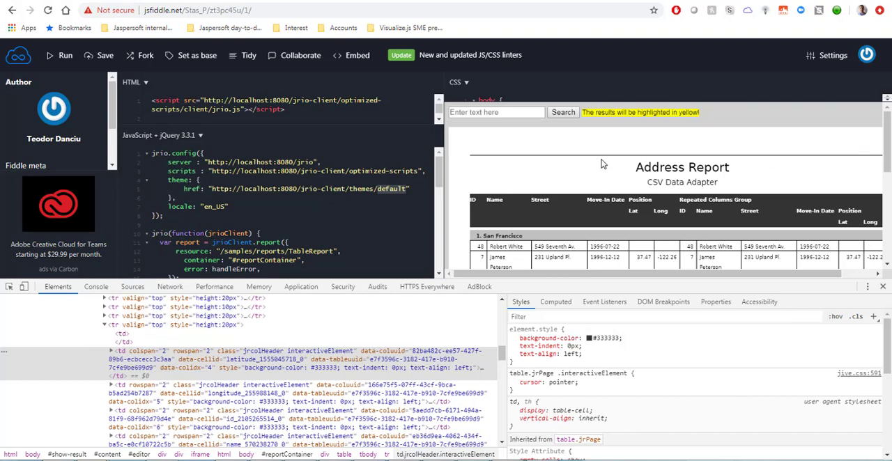
mouse_move(803, 333)
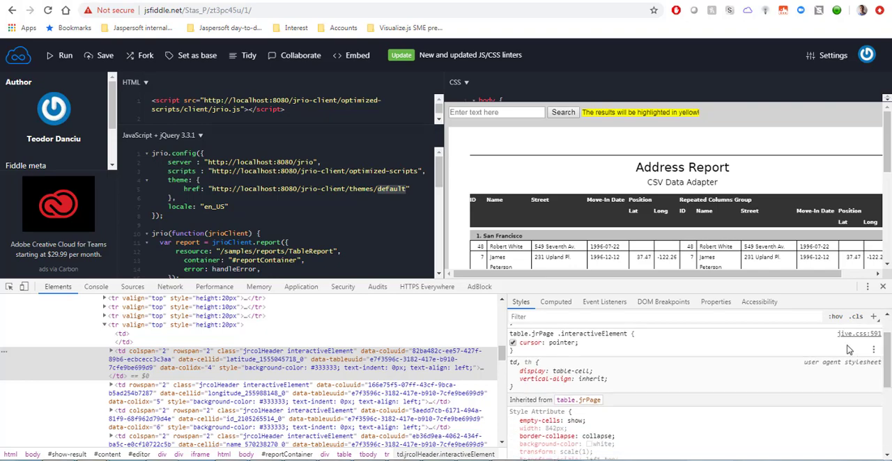
mouse_move(858, 334)
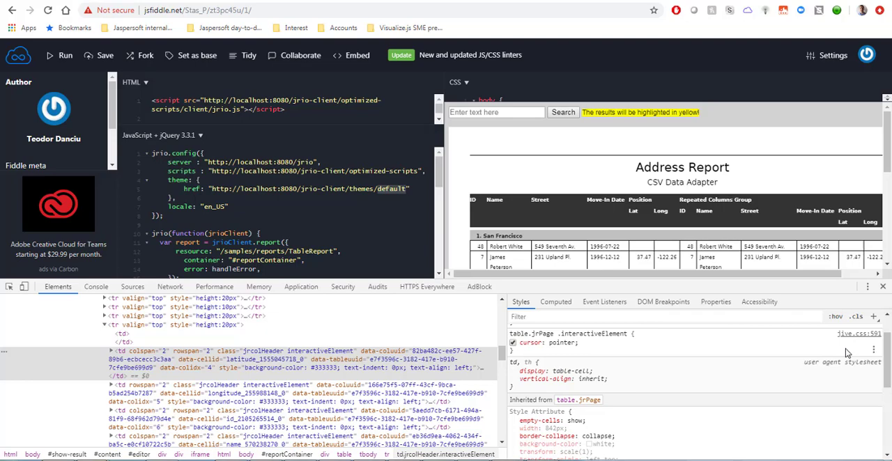
mouse_move(839, 348)
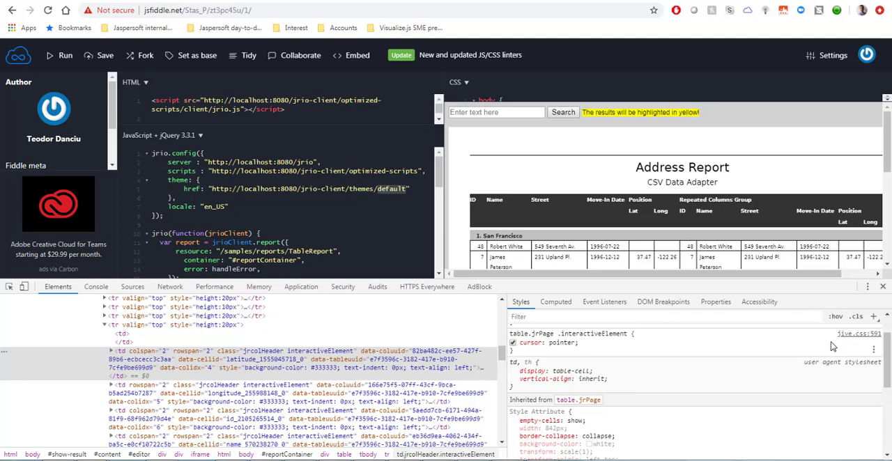
mouse_move(792, 142)
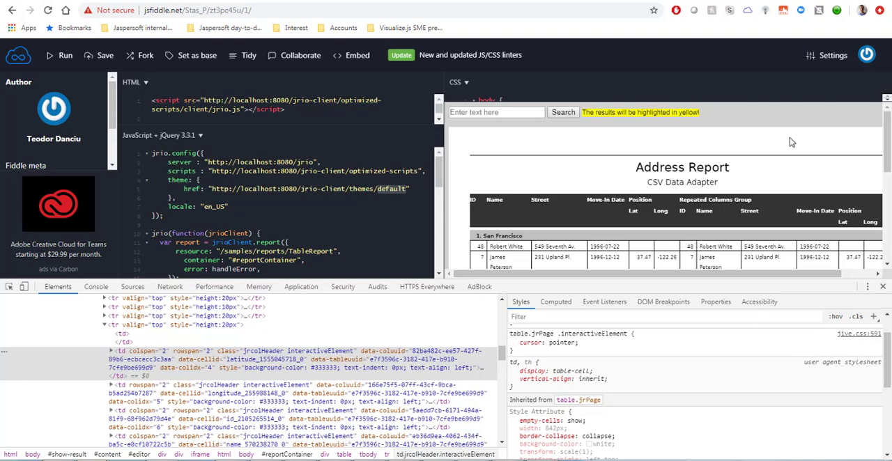
mouse_move(791, 145)
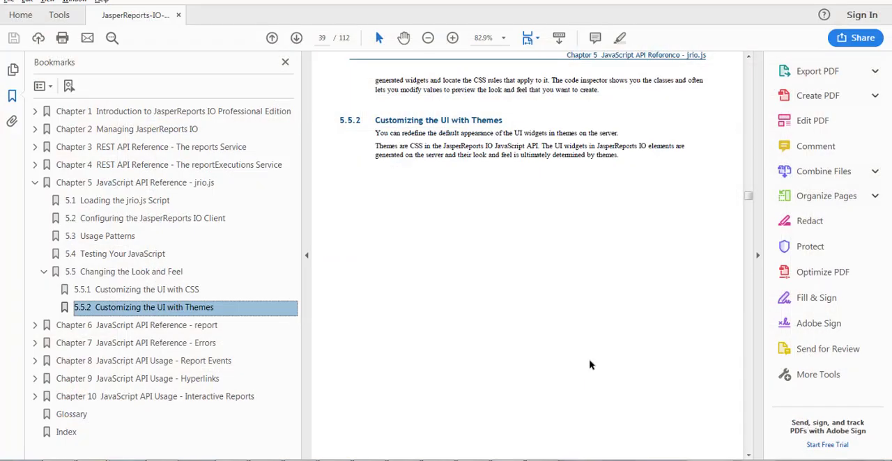
mouse_move(131, 290)
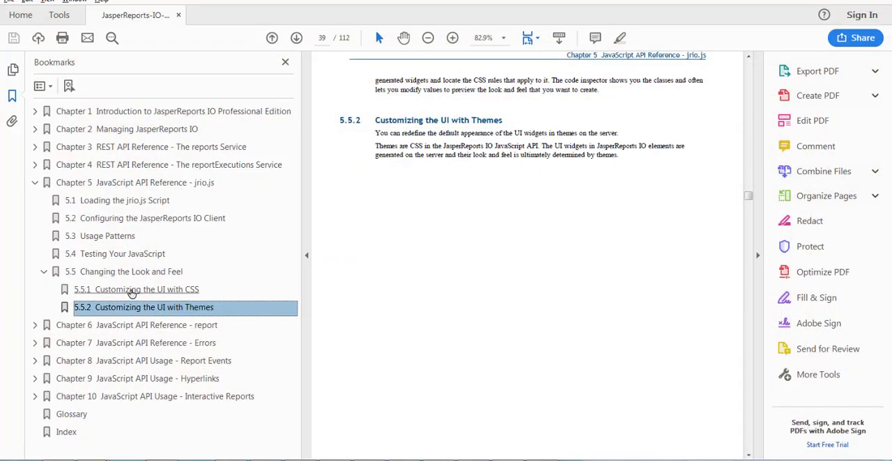
mouse_move(139, 292)
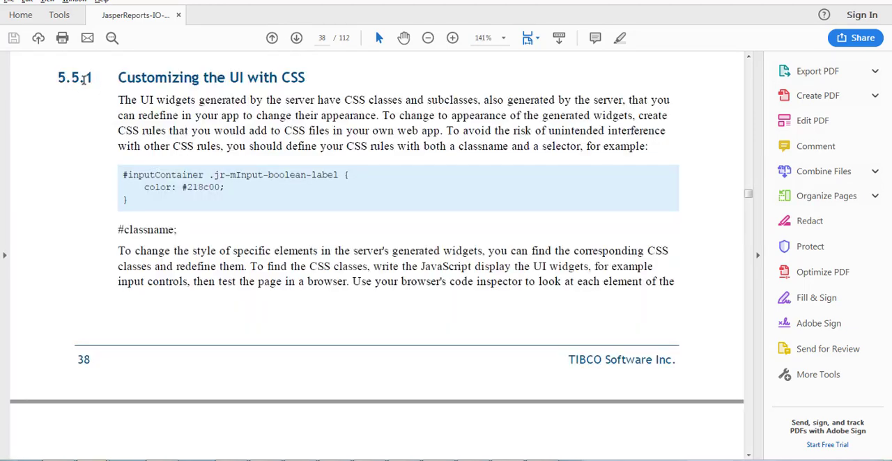
Show section 5.5.1 Customizing the UI with CSS and its example CSS rule enlarged
scroll(down, 3)
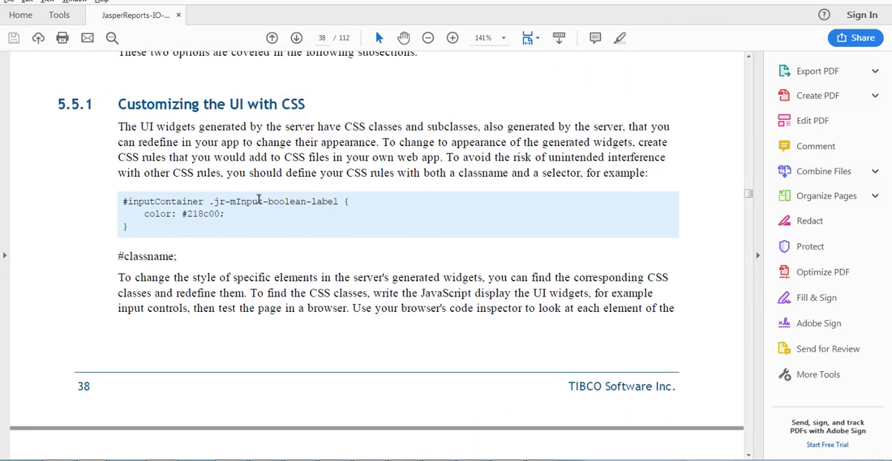
mouse_move(192, 245)
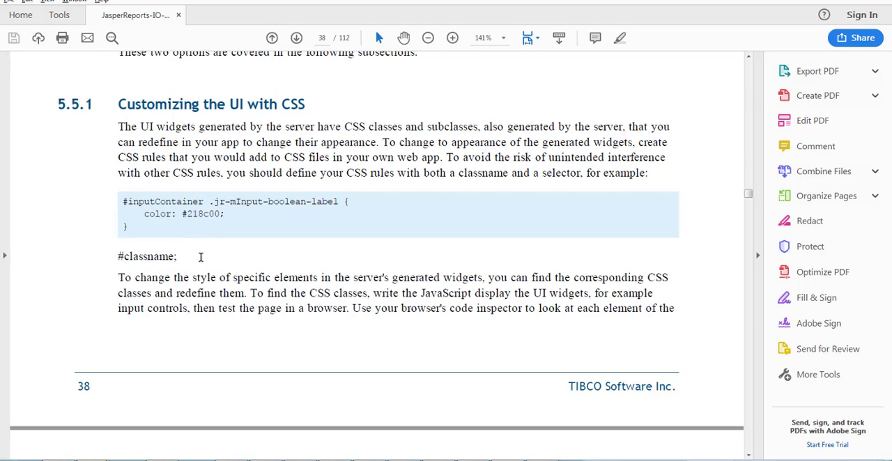
mouse_move(370, 263)
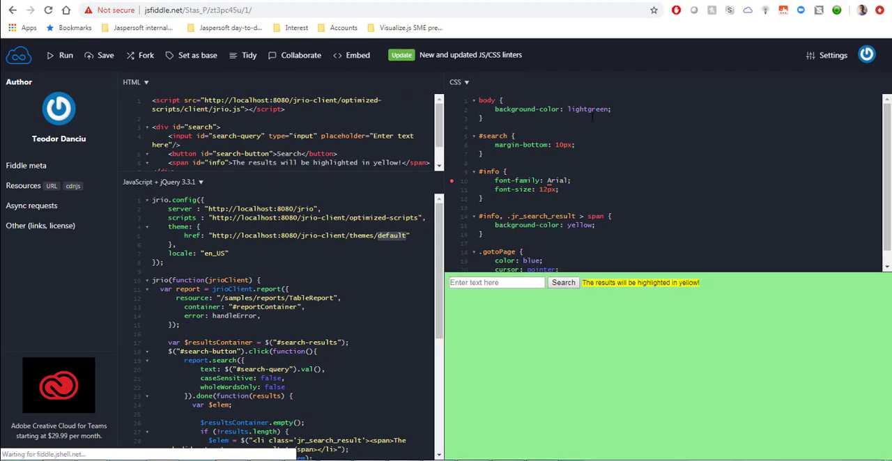
Run the report with the light green CSS, then rerun it with the theme href removed from jrio.config
click(64, 55)
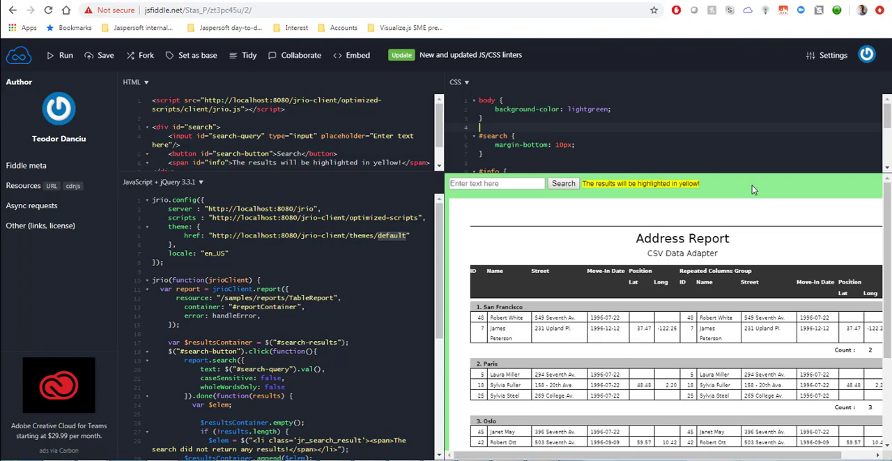
mouse_move(548, 268)
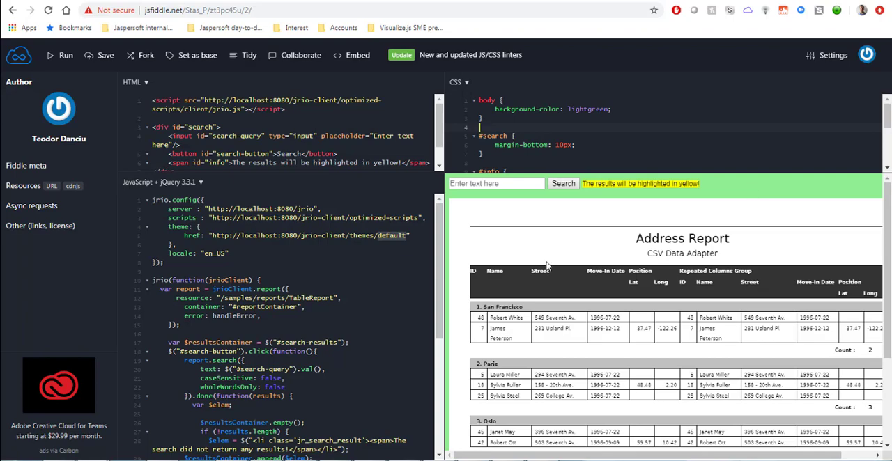
mouse_move(604, 218)
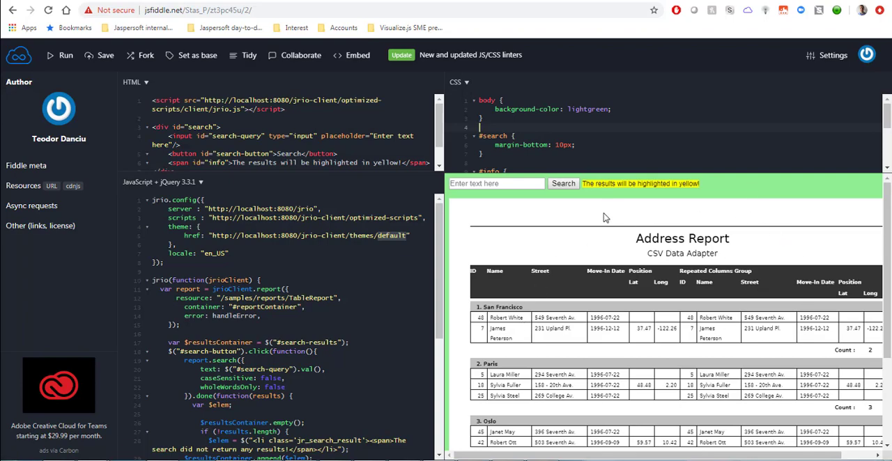
mouse_move(601, 241)
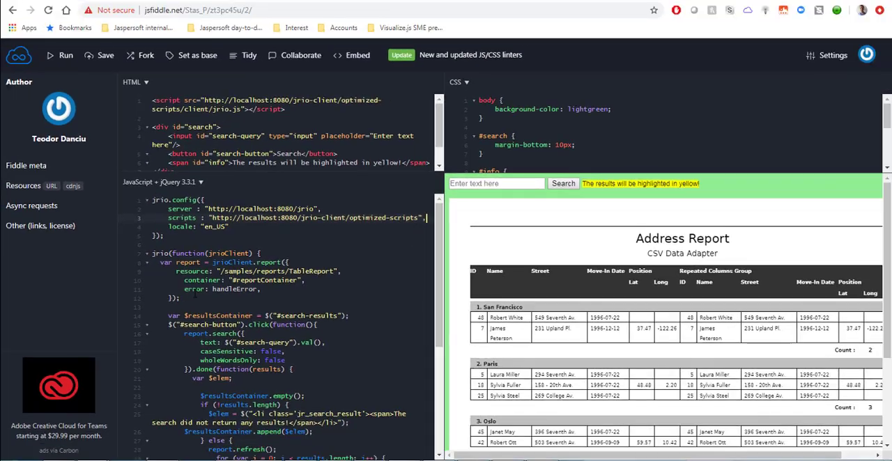
click(58, 56)
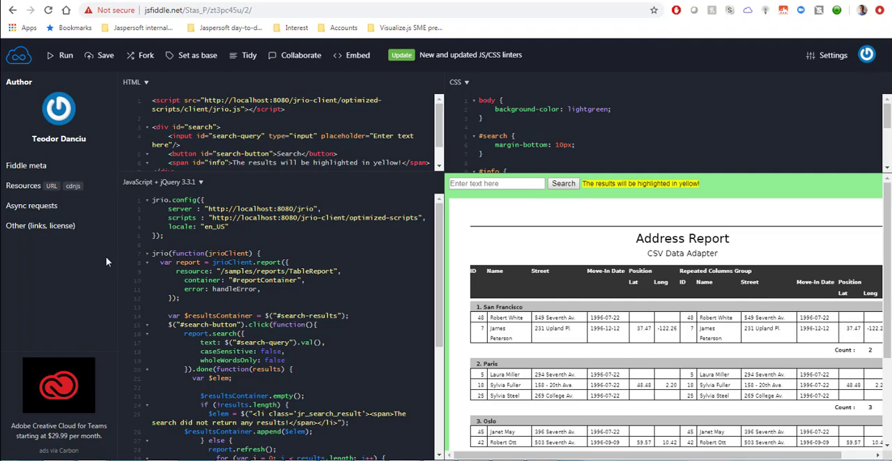
mouse_move(97, 257)
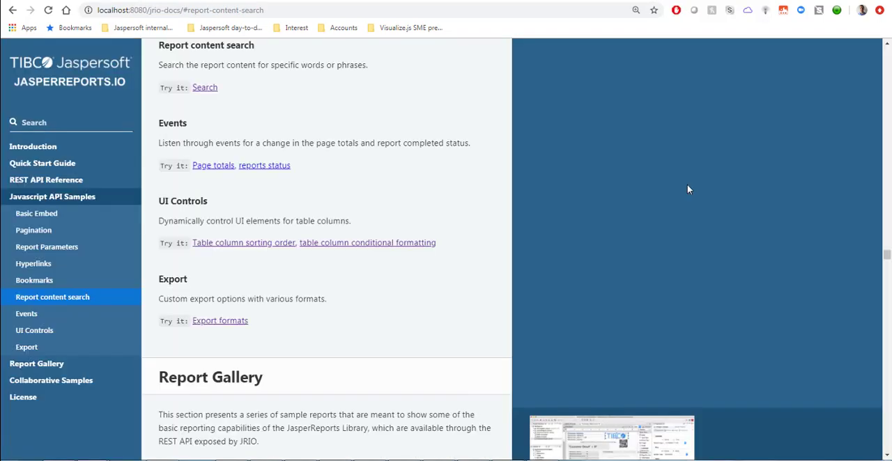
From the Report Gallery's Tables samples, view the first Address Report in the standalone viewer
click(53, 197)
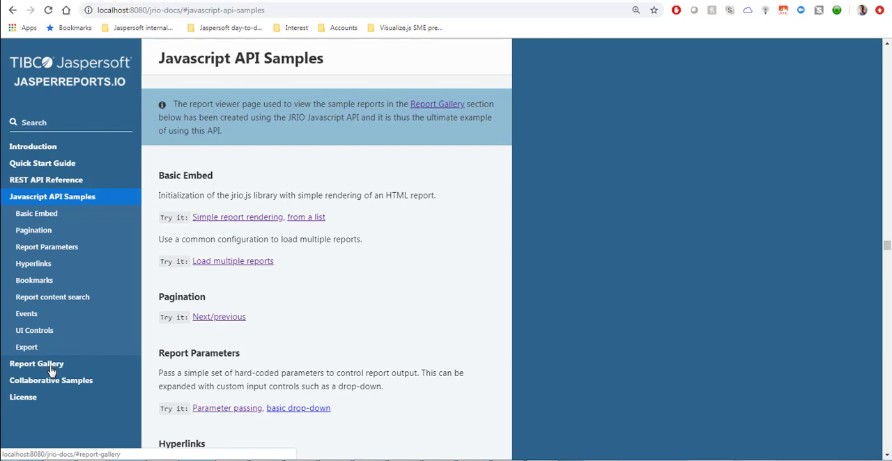
mouse_move(37, 370)
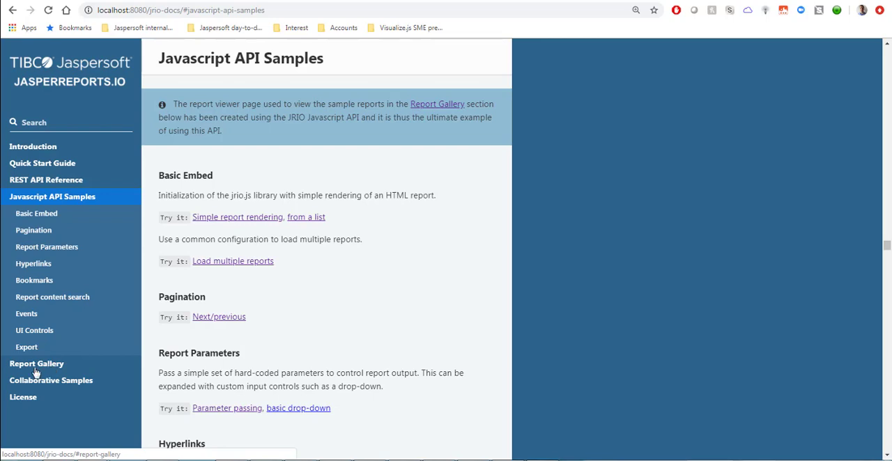
click(36, 362)
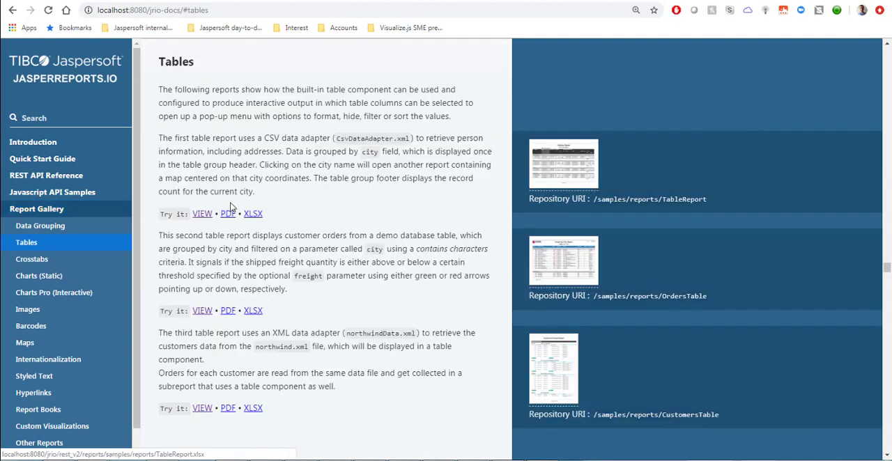
click(202, 213)
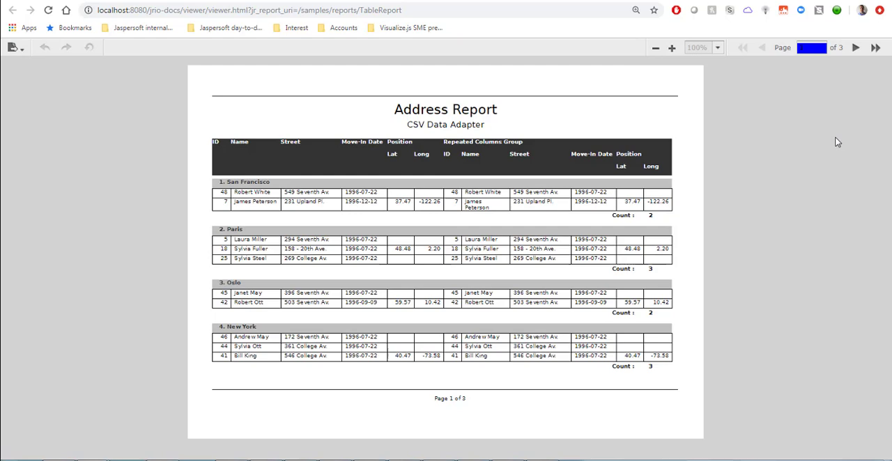
Inspect the viewer in DevTools, revealing rules from pageSpecific.css, controls.css and reset.css
key(F12)
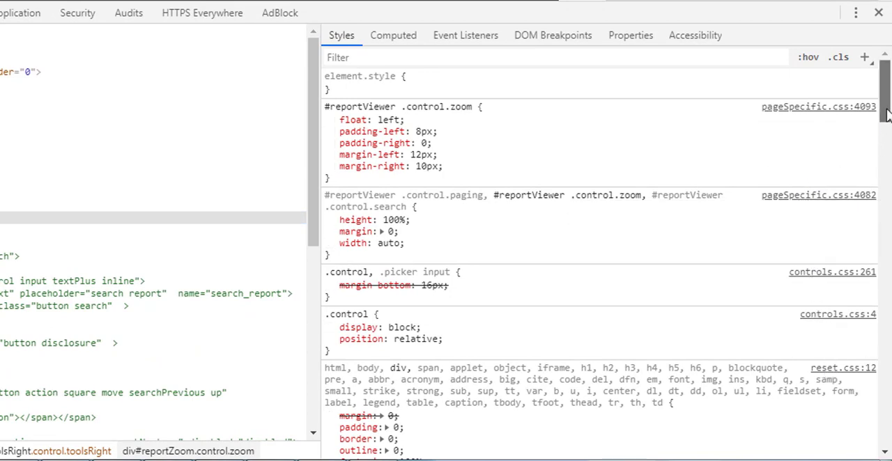
scroll(down, 3)
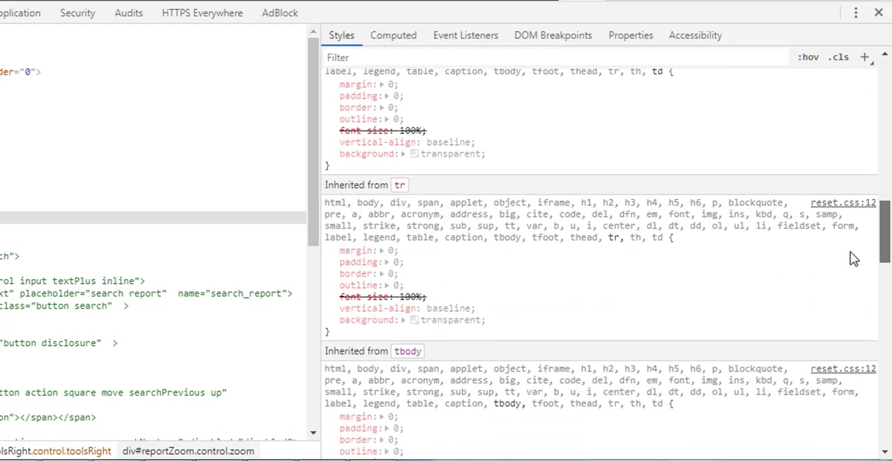